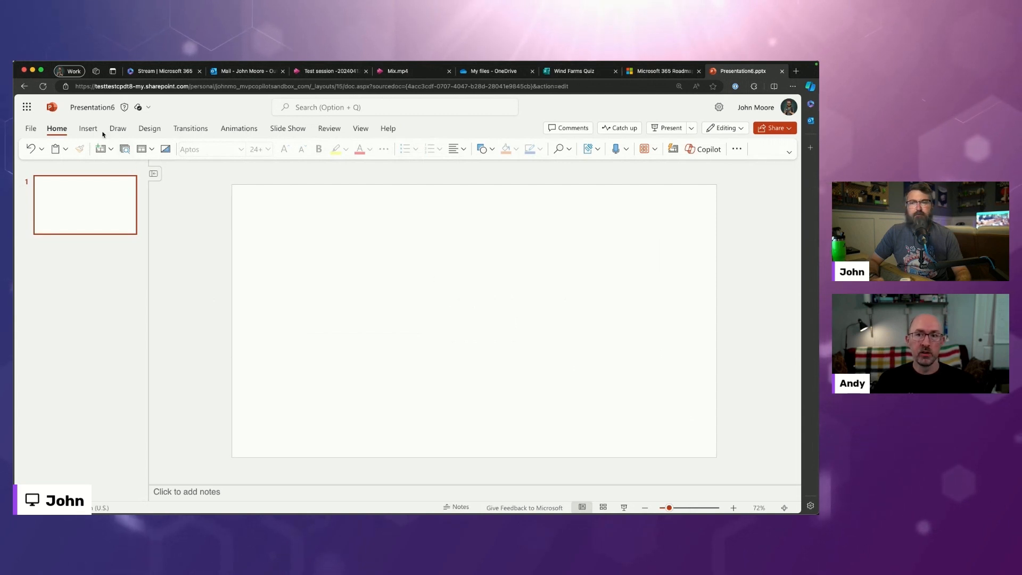
Show the Insert ribbon's Video options: This Device, Stock Videos and Online Video.
{"action": "left_click", "coordinate": [87, 127]}
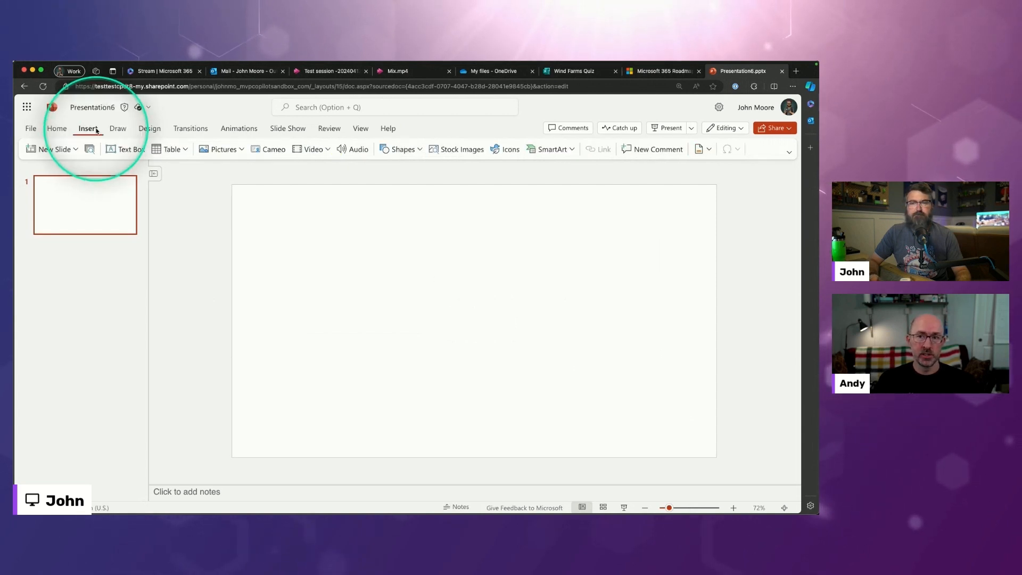
{"action": "left_click", "coordinate": [311, 148]}
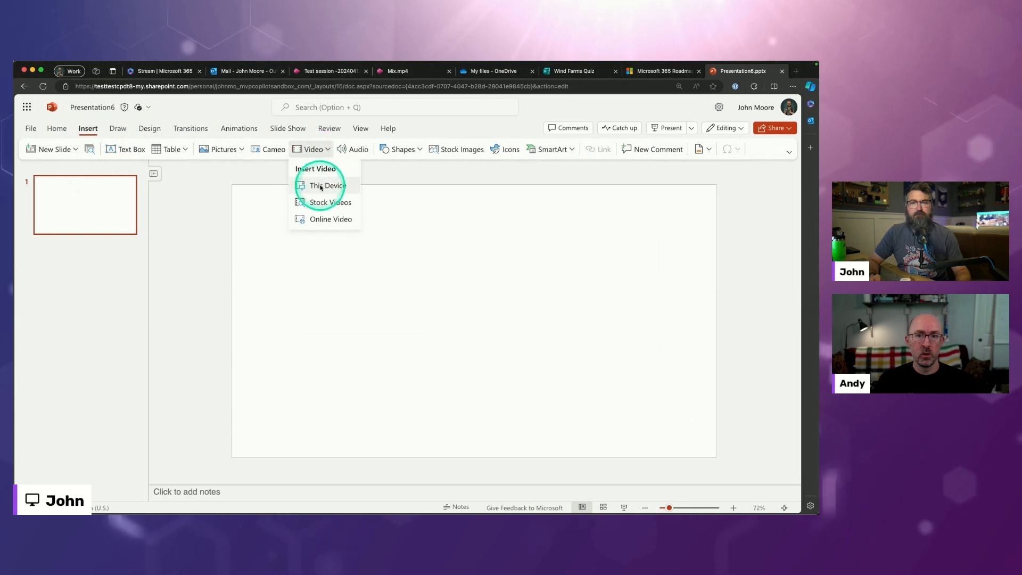
{"action": "mouse_move", "coordinate": [318, 206]}
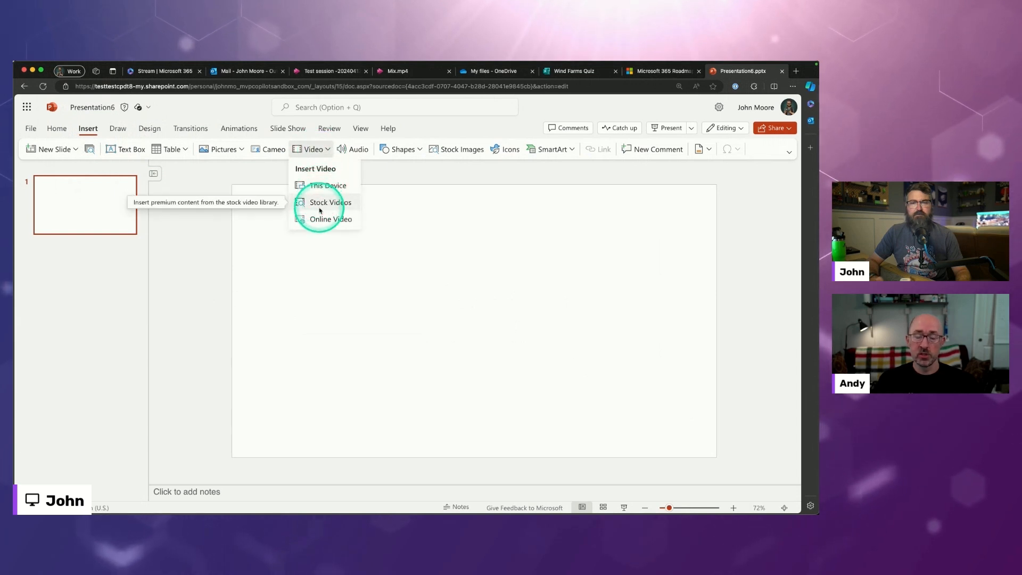
{"action": "mouse_move", "coordinate": [319, 220]}
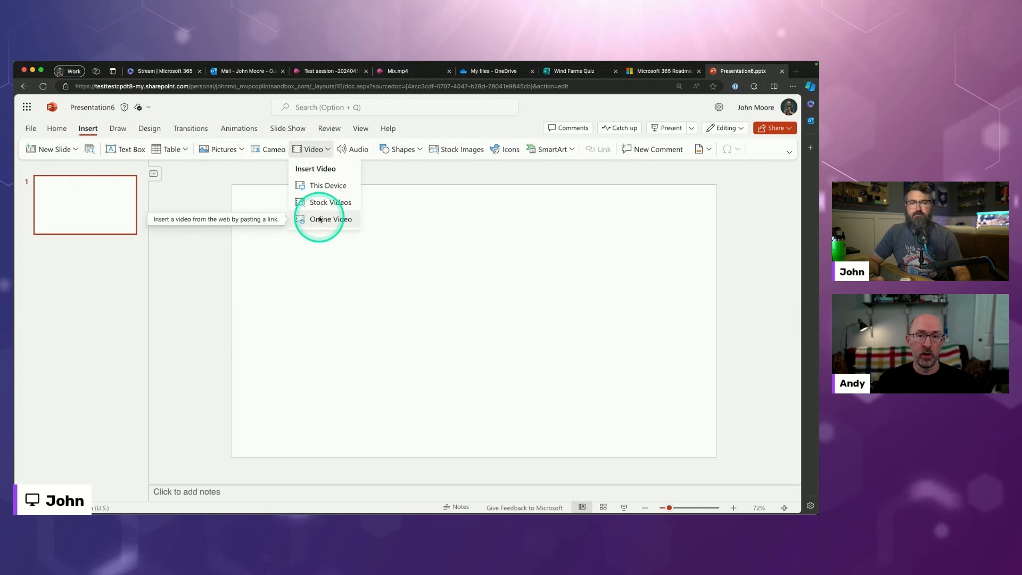
Insert the 365 Deep Dive Stream video as an Online Video from its SharePoint sharing link.
{"action": "left_click", "coordinate": [330, 220]}
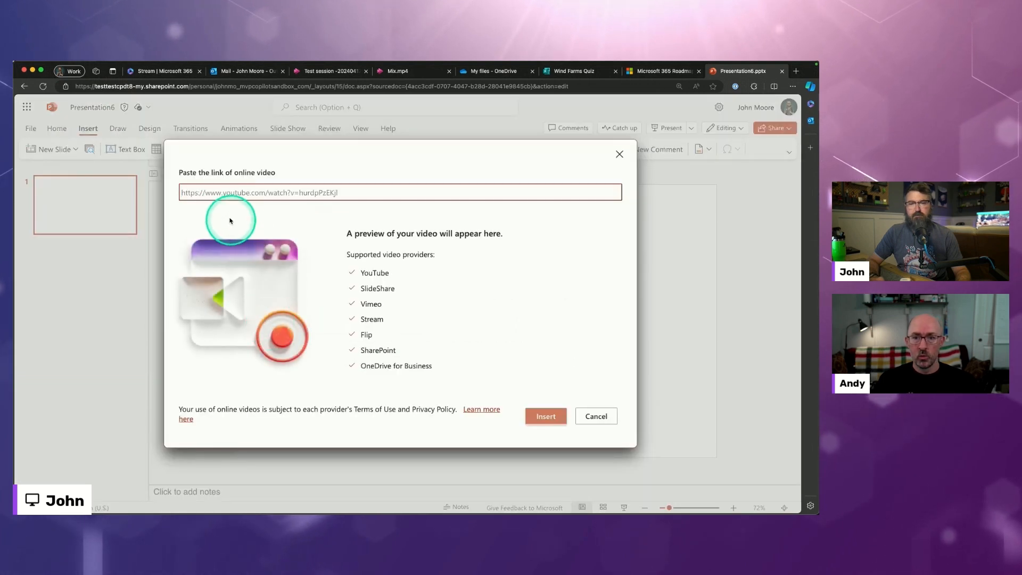
{"action": "mouse_move", "coordinate": [368, 319]}
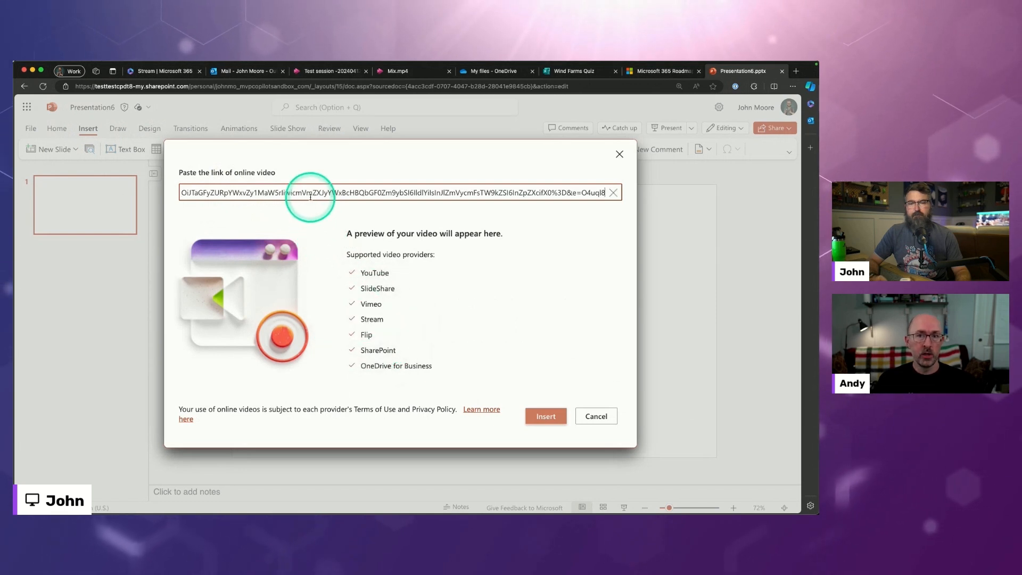
{"action": "type", "text": "https://testtestcpdt8-my.sharepoint.com/:v:/g/personal/johnmo_mvpcopilotsandbox_com/EfU3ASYH0qxJioJRiW7oiU0BFOLKBYhrlk"}
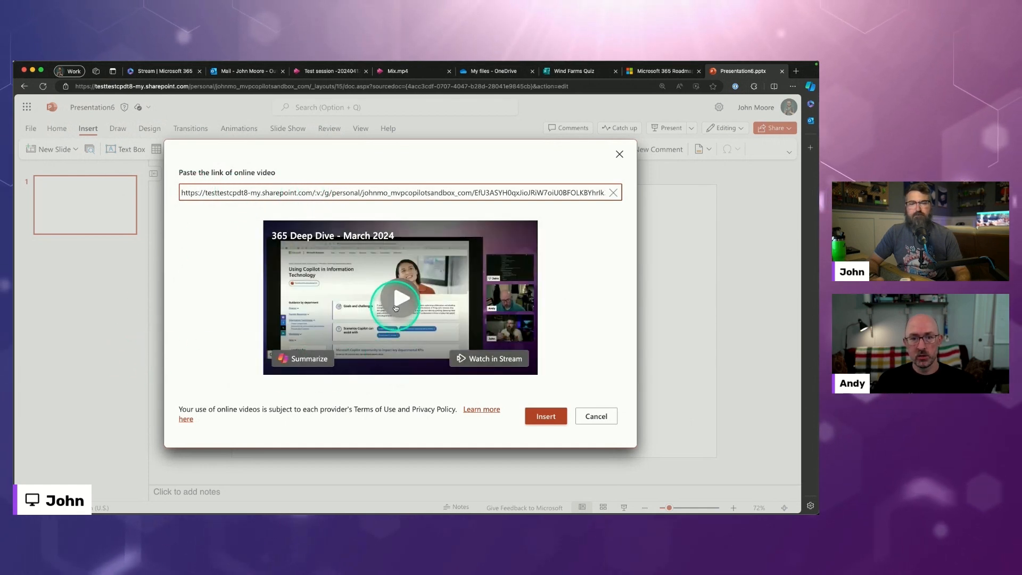
{"action": "left_click", "coordinate": [546, 415]}
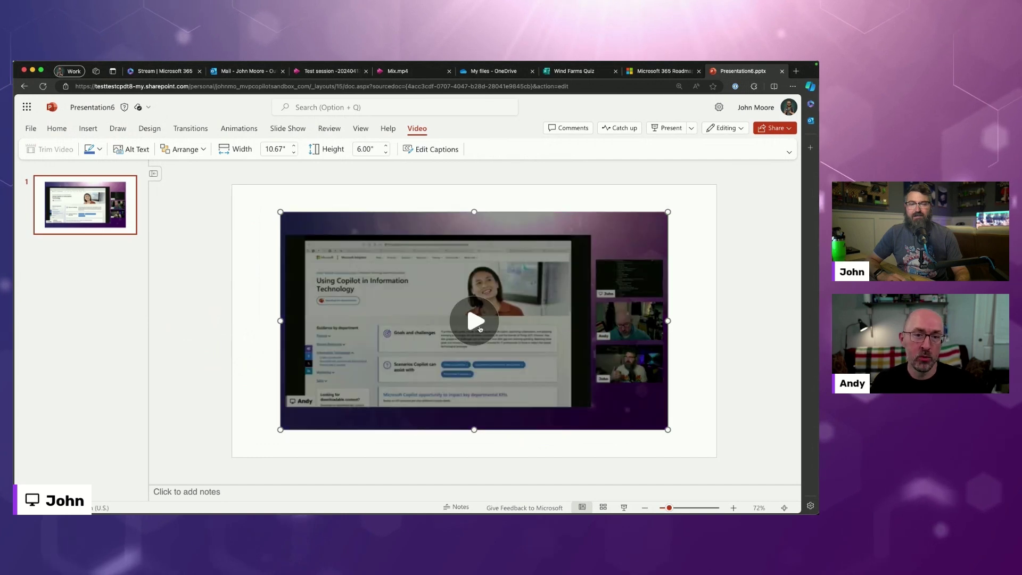
Play the embedded Deep Dive video, then shrink it and move it to the right of the slide.
{"action": "left_click", "coordinate": [474, 322]}
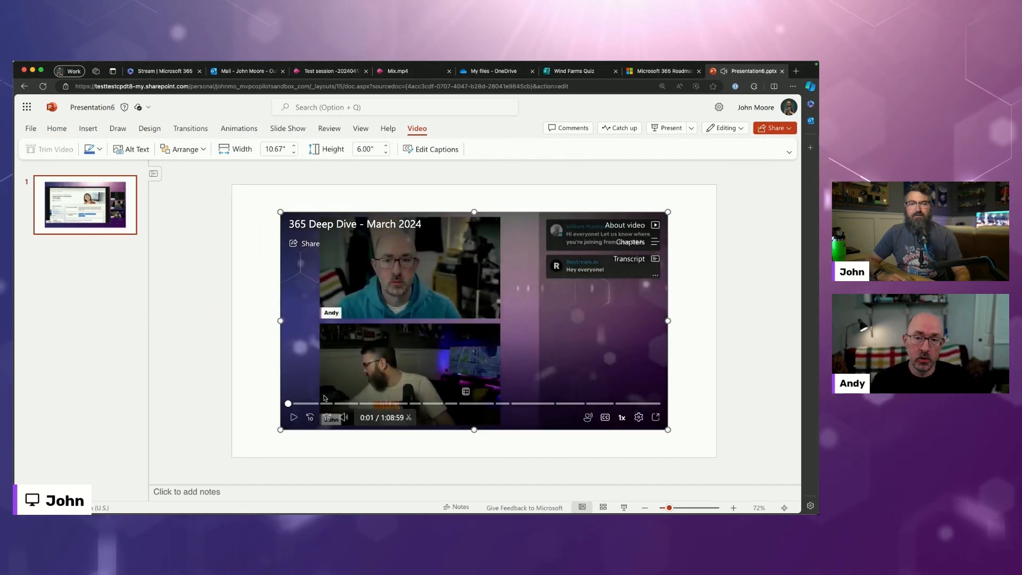
{"action": "left_click_drag", "start_coordinate": [287, 404], "coordinate": [324, 403]}
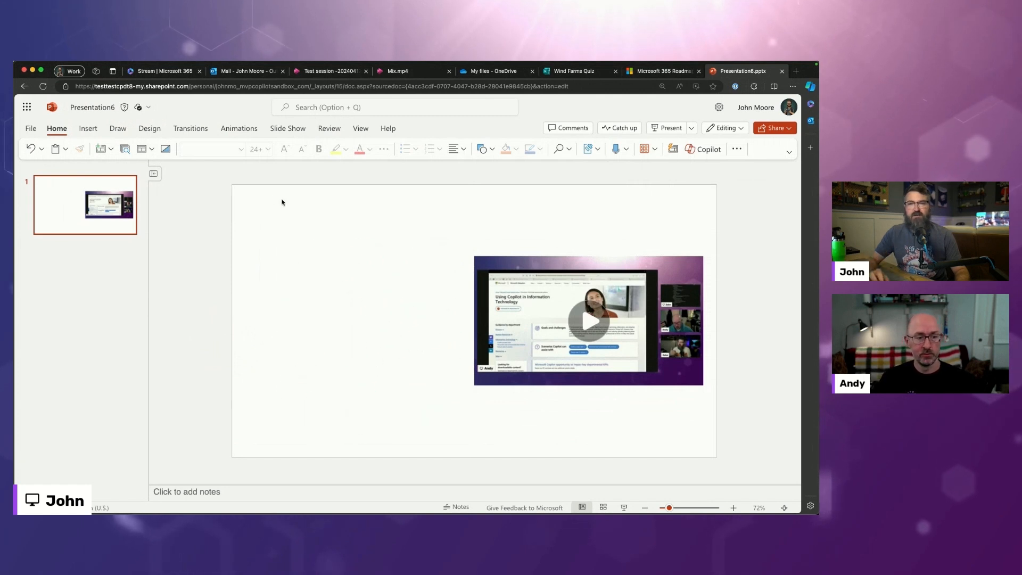
Request Designer suggestions for the video slide, then start the slide show full screen.
{"action": "left_click", "coordinate": [149, 128]}
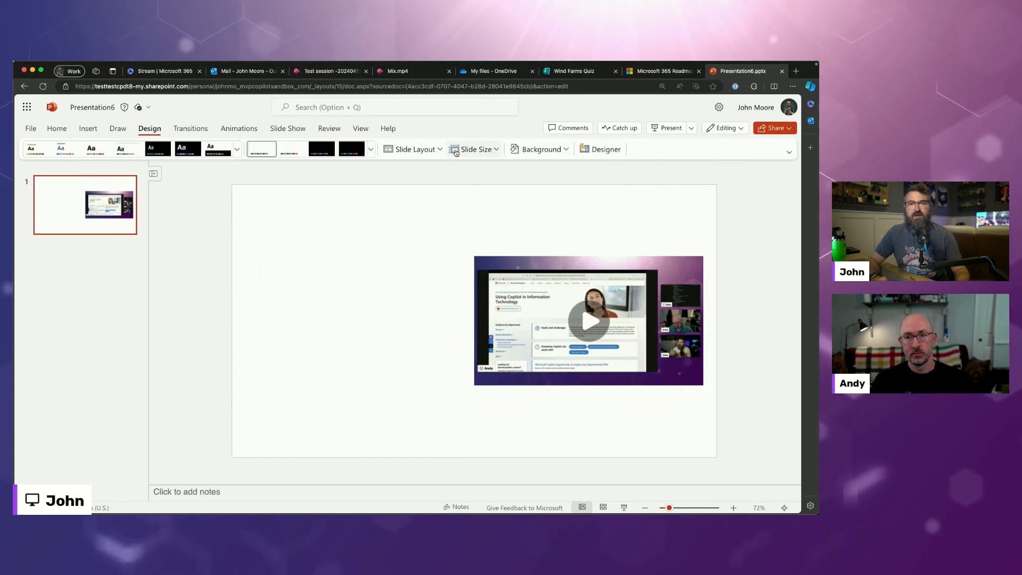
{"action": "left_click", "coordinate": [605, 149]}
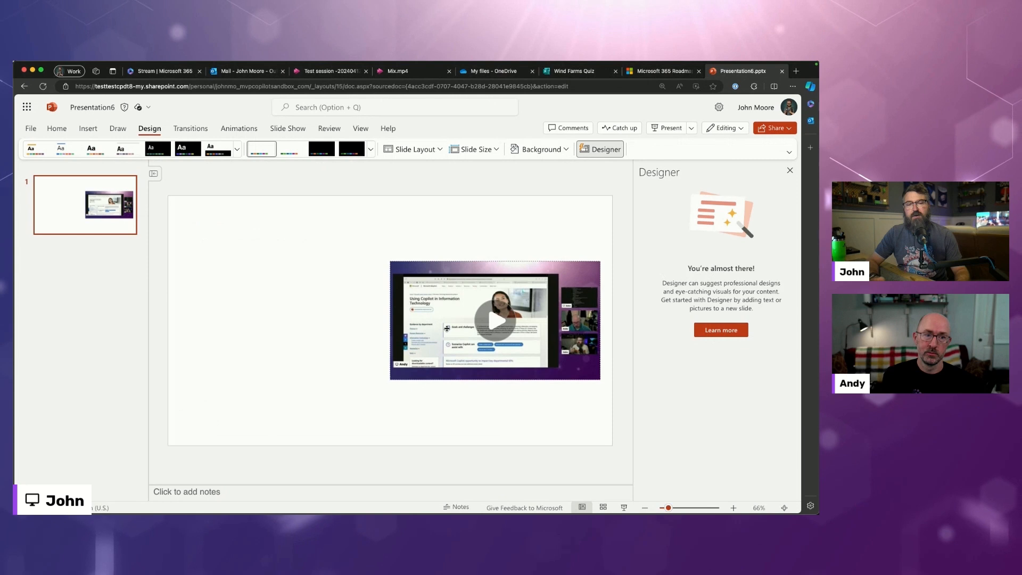
{"action": "left_click", "coordinate": [494, 319]}
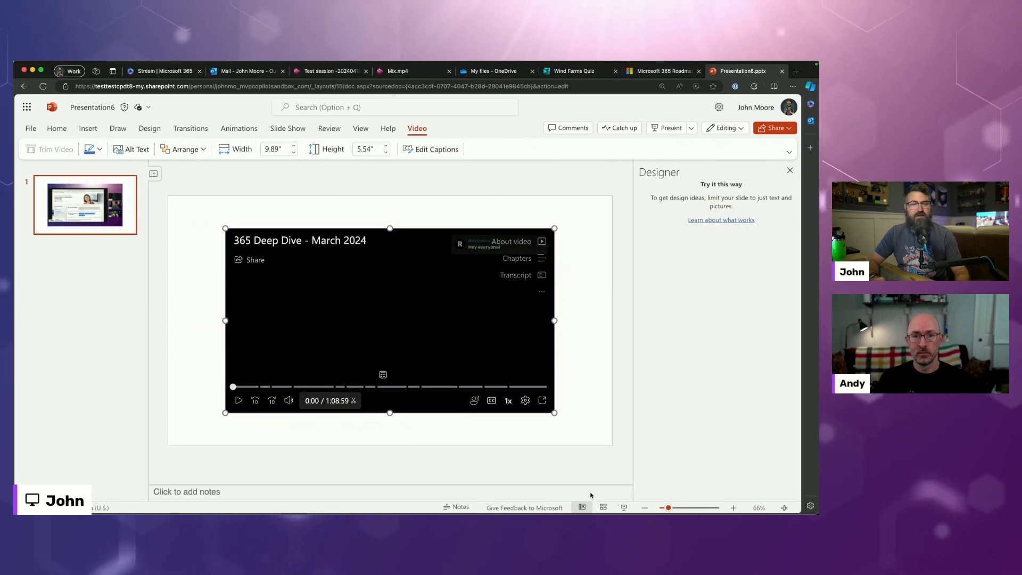
{"action": "left_click", "coordinate": [541, 400]}
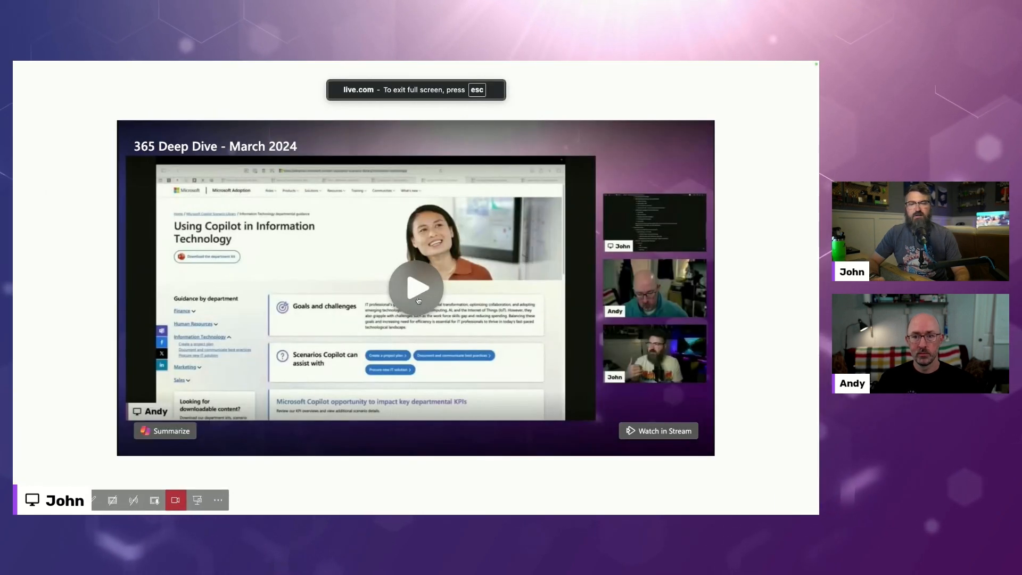
Play the video in the slide show and submit the Wind Farms Quiz so playback resumes.
{"action": "left_click", "coordinate": [417, 288]}
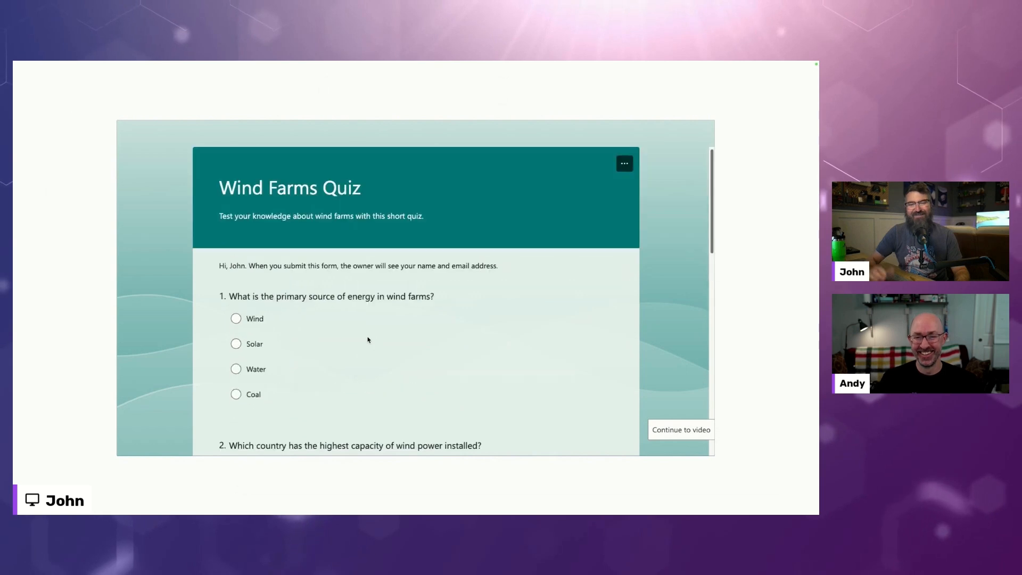
{"action": "scroll", "scroll_direction": "down", "scroll_amount": 3}
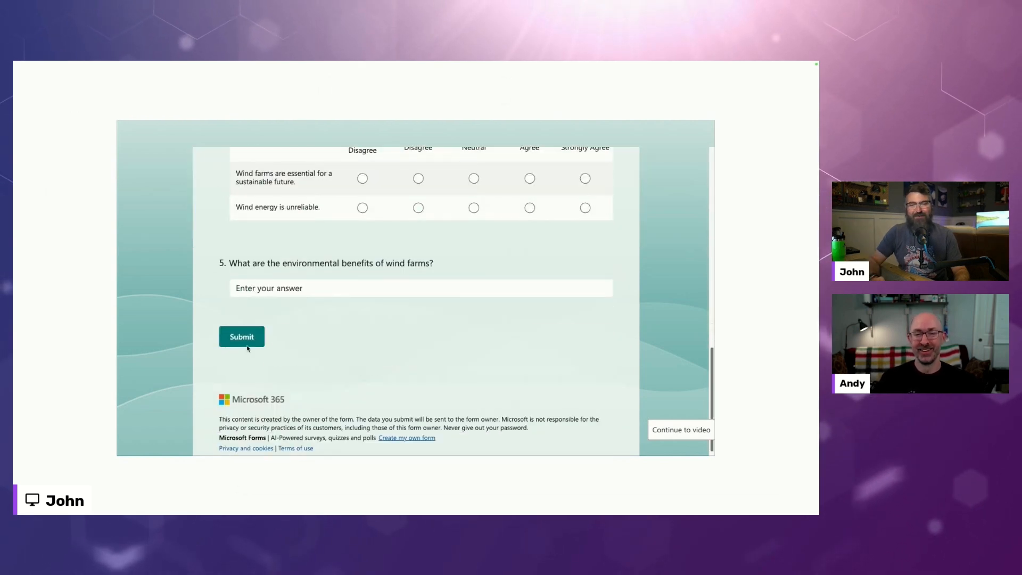
{"action": "left_click", "coordinate": [681, 429]}
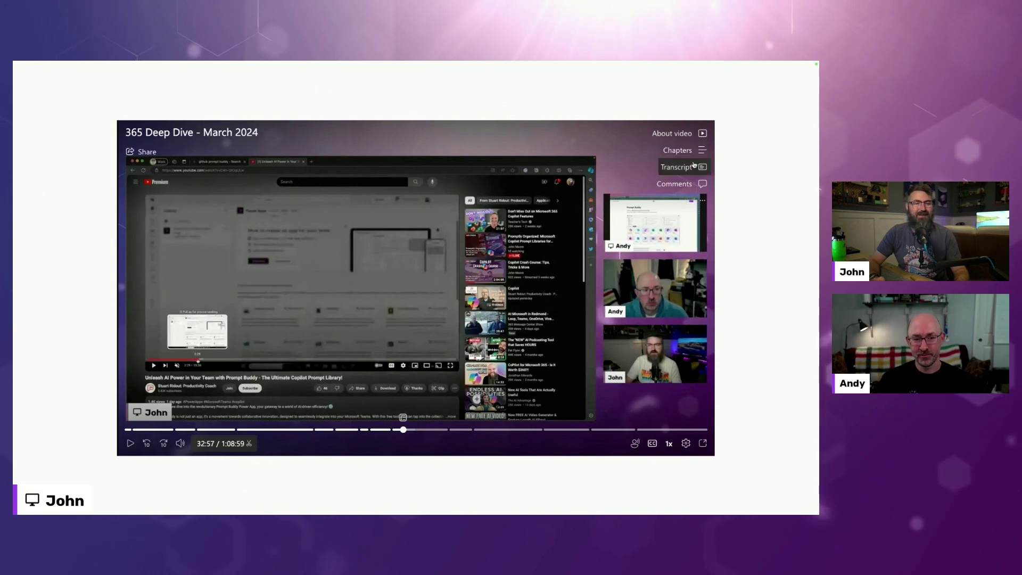
Search the video transcript for 'PowerPoint' and jump playback to that mention.
{"action": "left_click", "coordinate": [681, 166]}
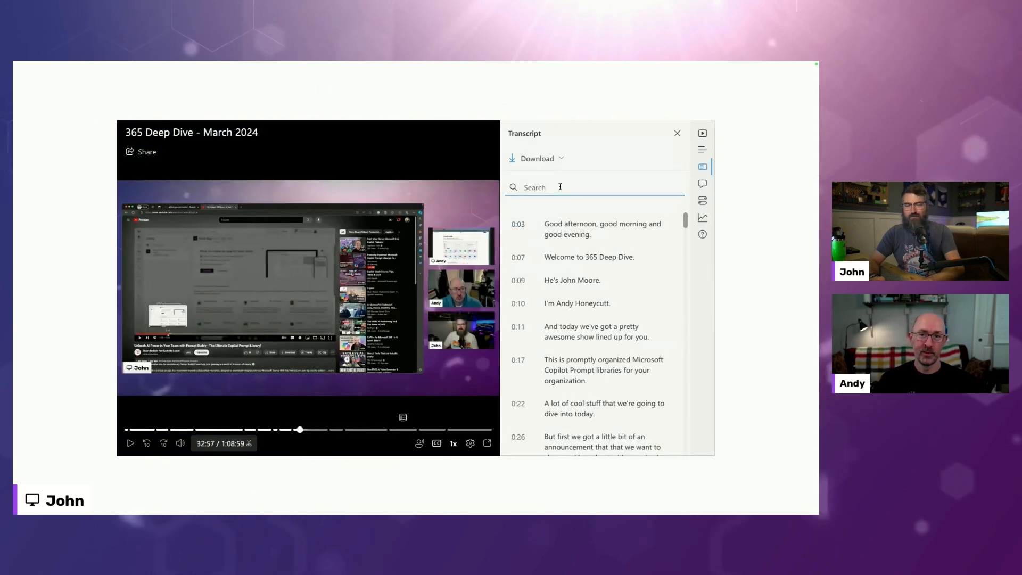
{"action": "type", "text": "PowerPoint"}
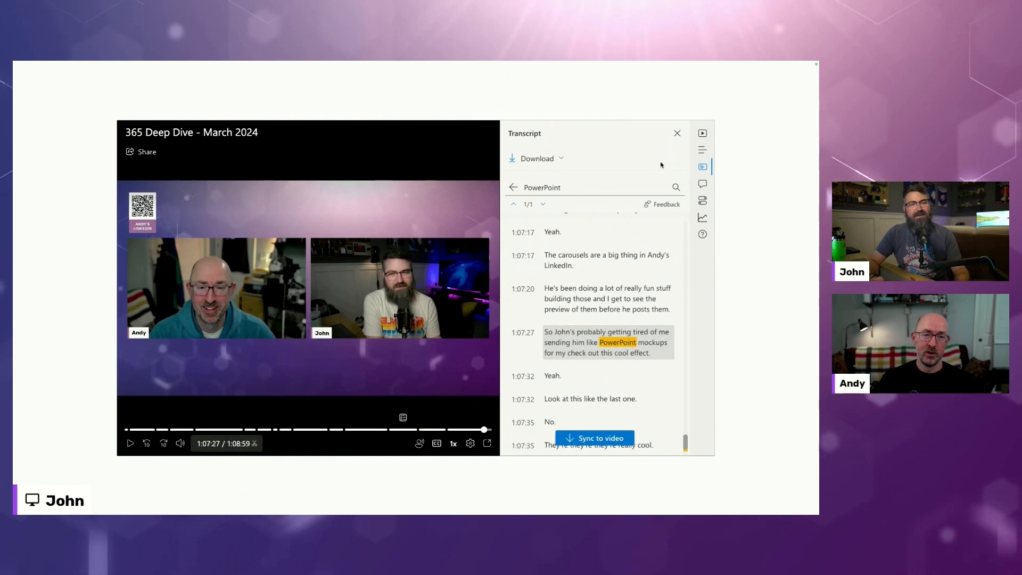
{"action": "left_click", "coordinate": [703, 200]}
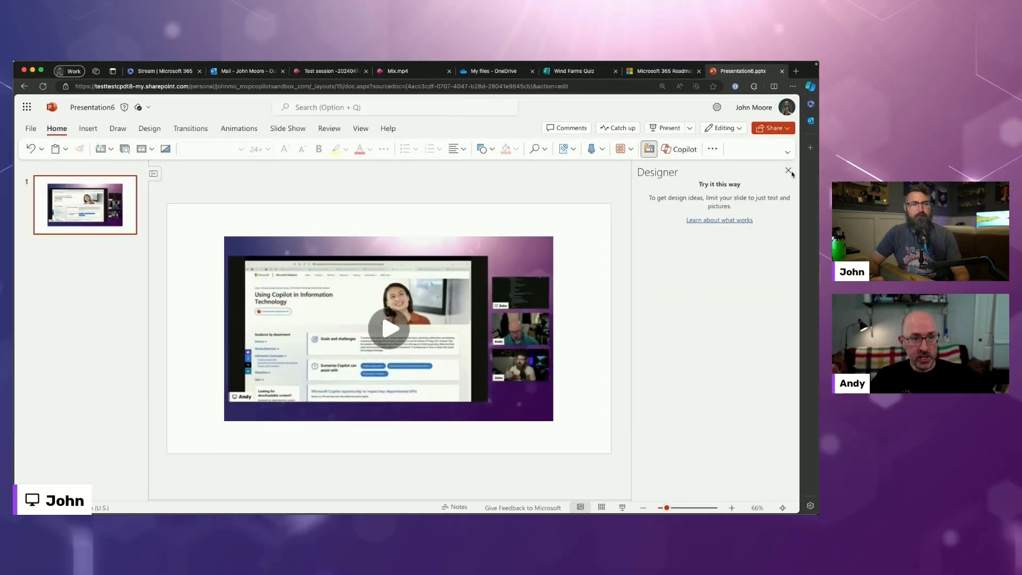
Close the Designer pane so the slide shows only the Deep Dive video.
{"action": "left_click", "coordinate": [789, 170]}
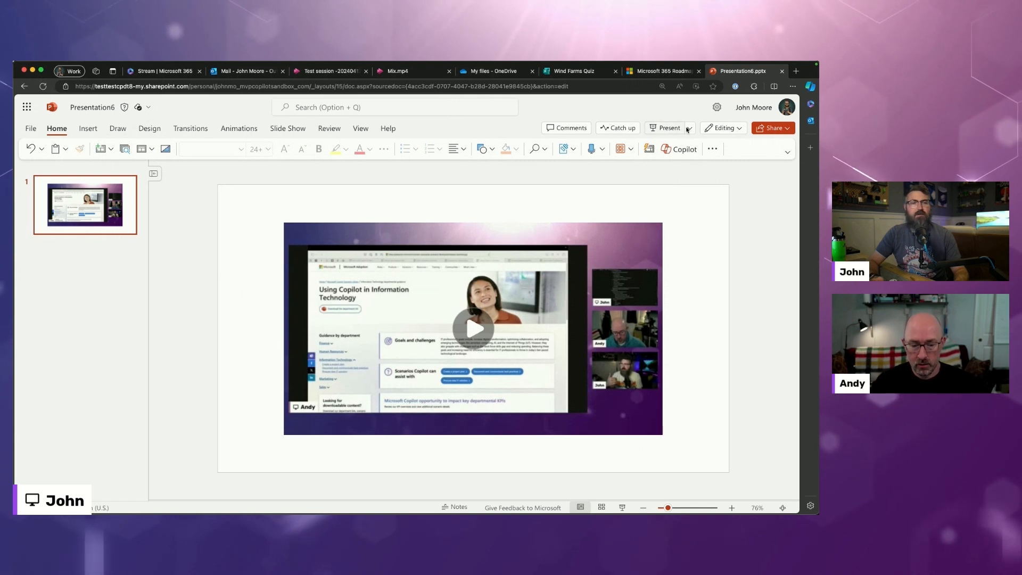
Choose Present in Teams, let the browser launch Teams, and dismiss the presenting notice.
{"action": "left_click", "coordinate": [688, 127]}
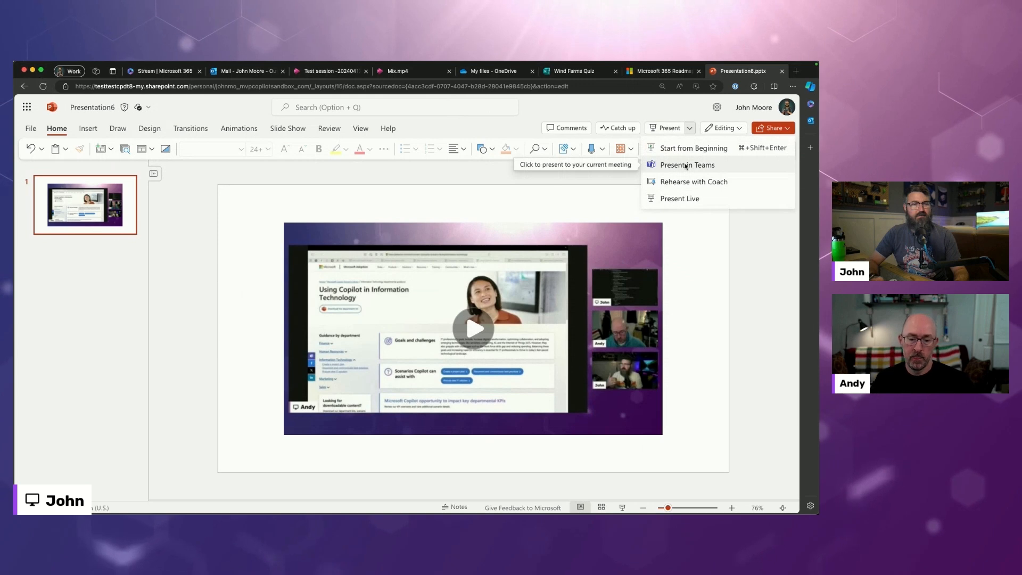
{"action": "left_click", "coordinate": [681, 164]}
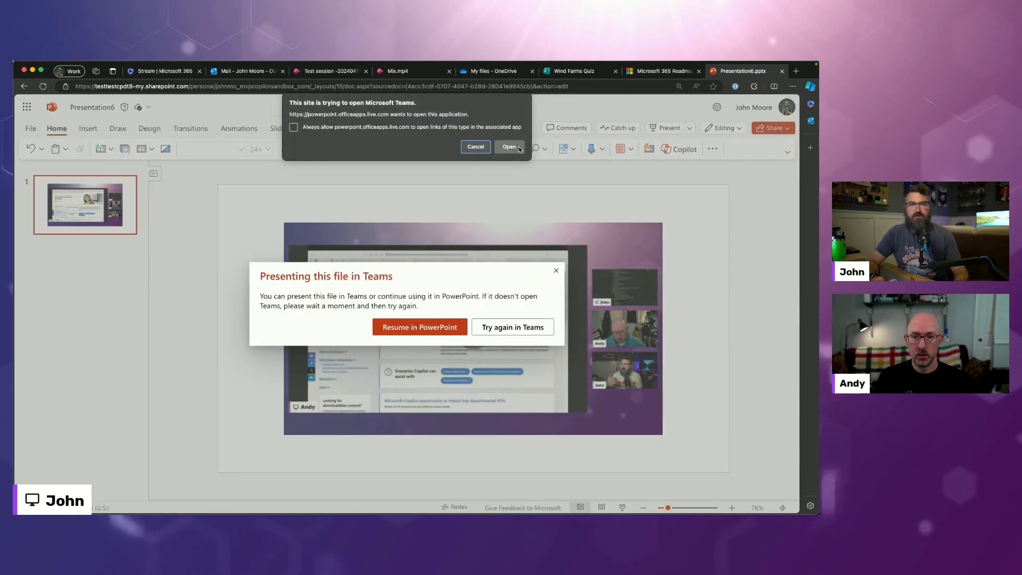
{"action": "left_click", "coordinate": [509, 146]}
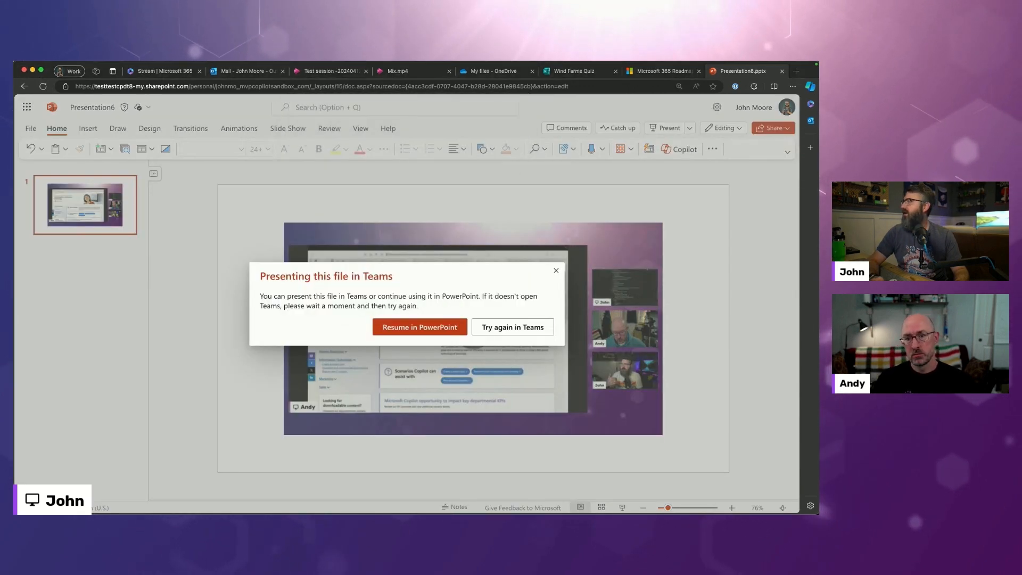
{"action": "left_click", "coordinate": [512, 327]}
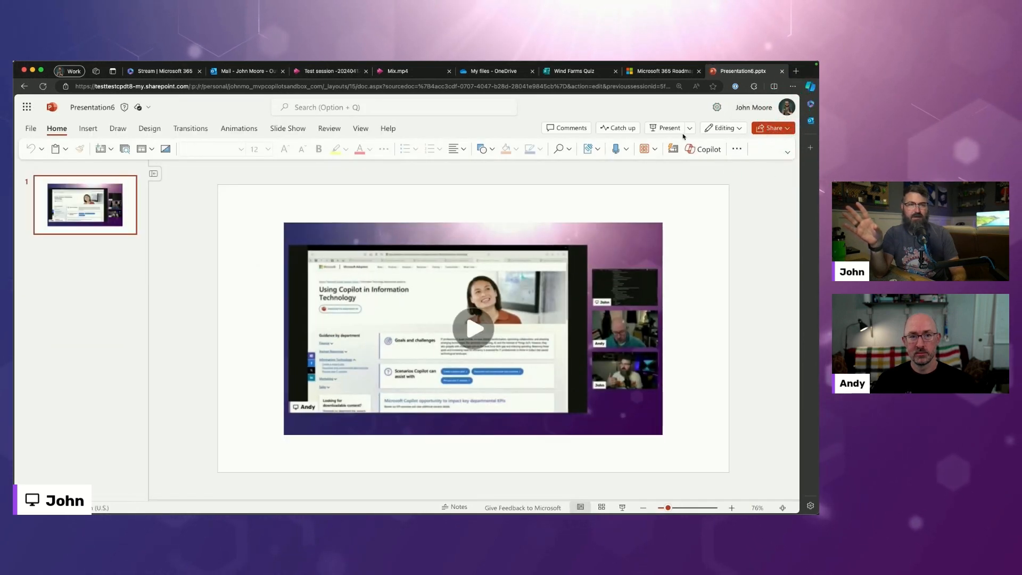
Hand the presentation to the Teams meeting and confirm the 'You're about to present' prompt.
{"action": "left_click", "coordinate": [668, 128]}
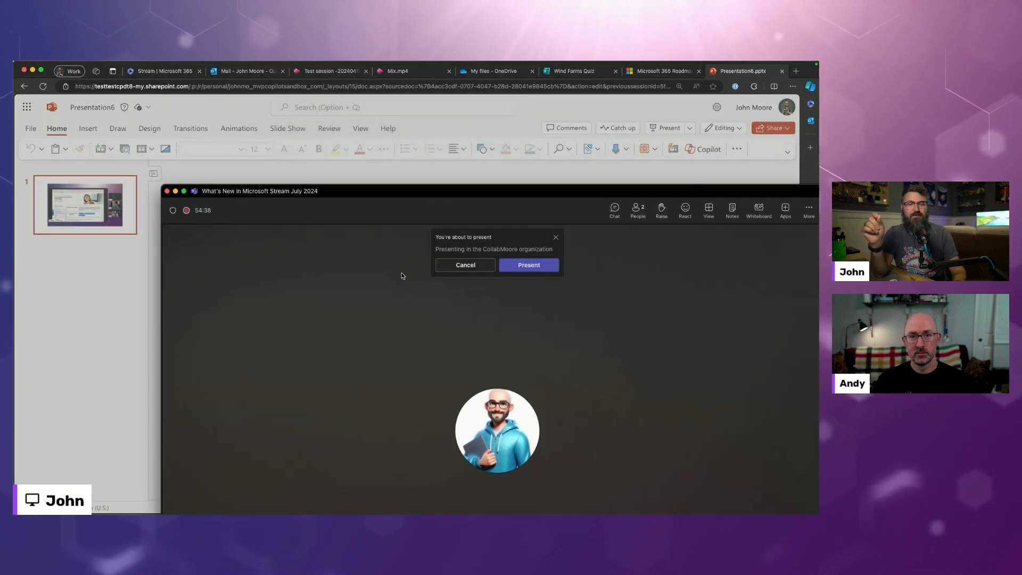
{"action": "left_click", "coordinate": [528, 265]}
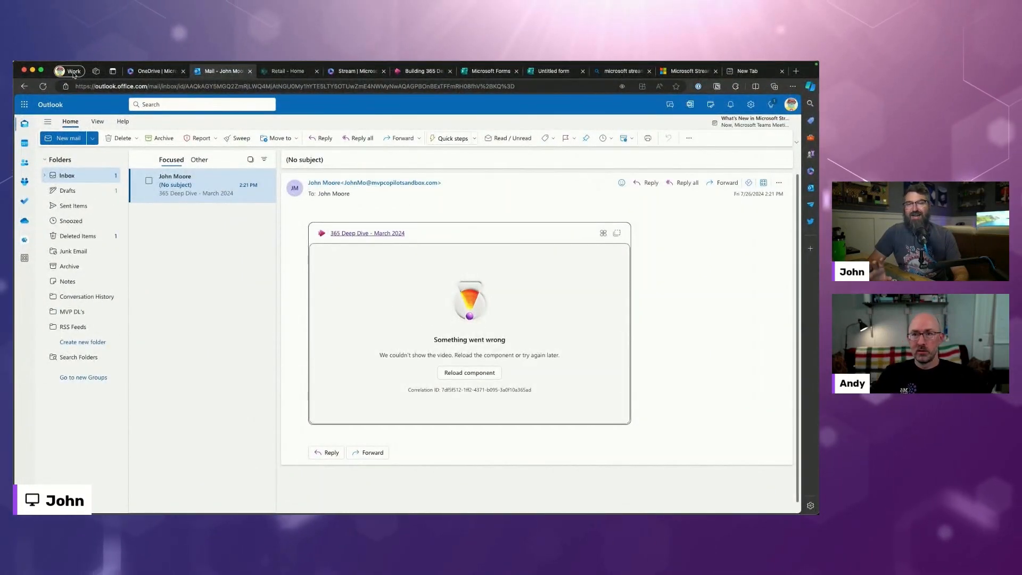
In a new Edge tab, enter power.new to create a blank PowerPoint presentation.
{"action": "left_click", "coordinate": [796, 70]}
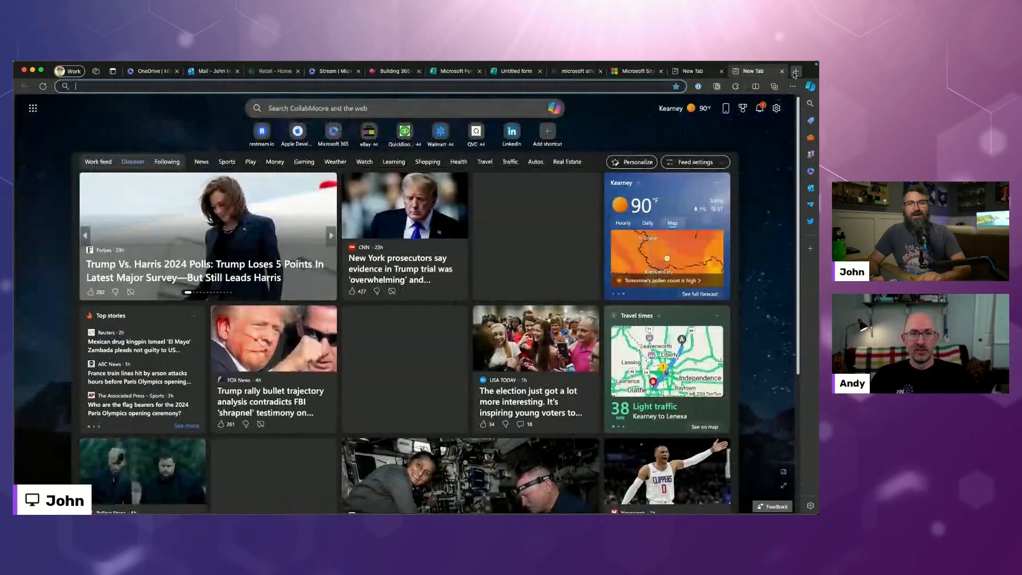
{"action": "type", "text": "power.n"}
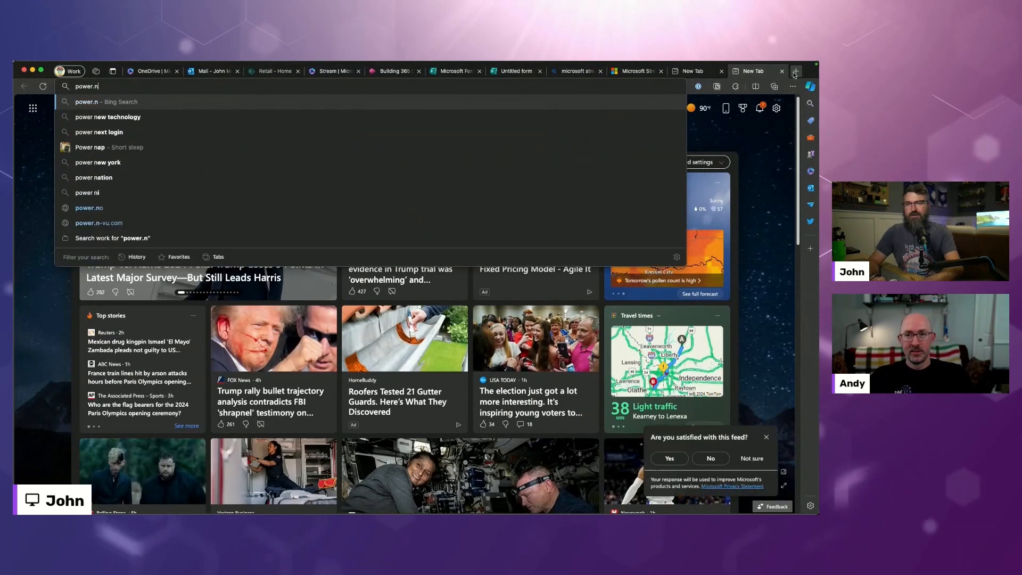
{"action": "type", "text": "powerpou"}
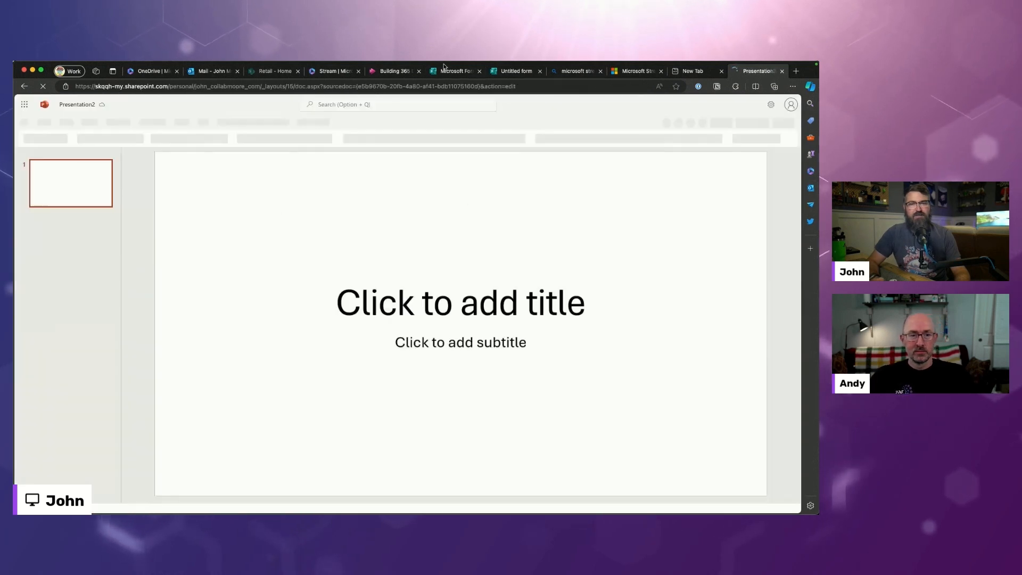
Copy a view-only share link for the Building 365 Deep Dive video from Stream's Share dialog.
{"action": "left_click", "coordinate": [392, 70]}
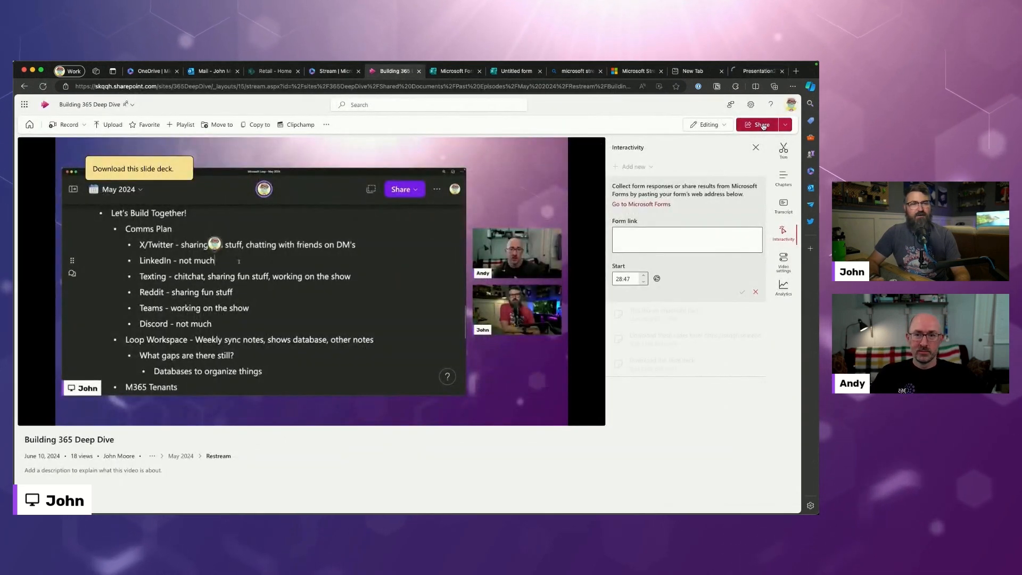
{"action": "left_click", "coordinate": [761, 125]}
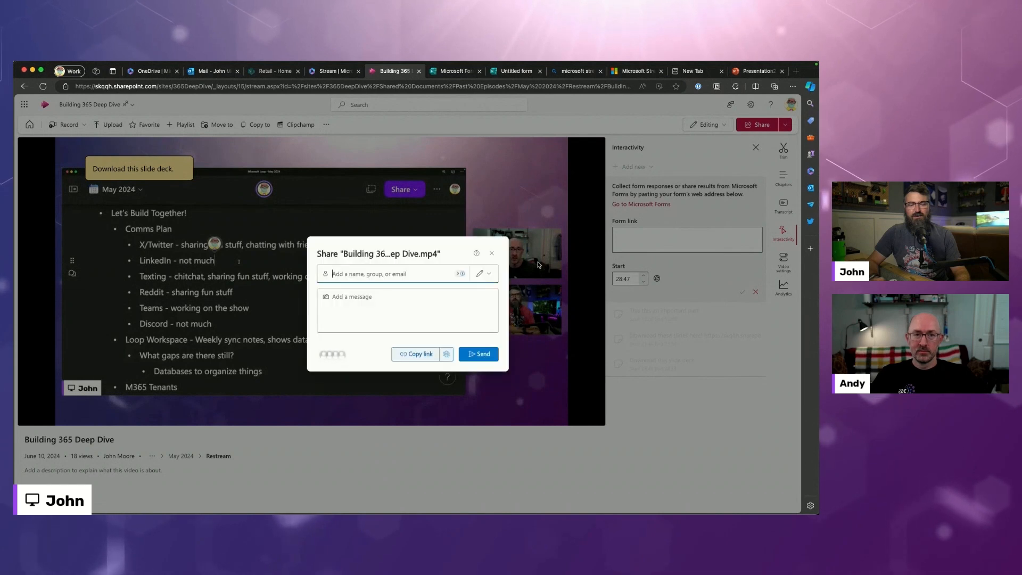
{"action": "left_click", "coordinate": [484, 273]}
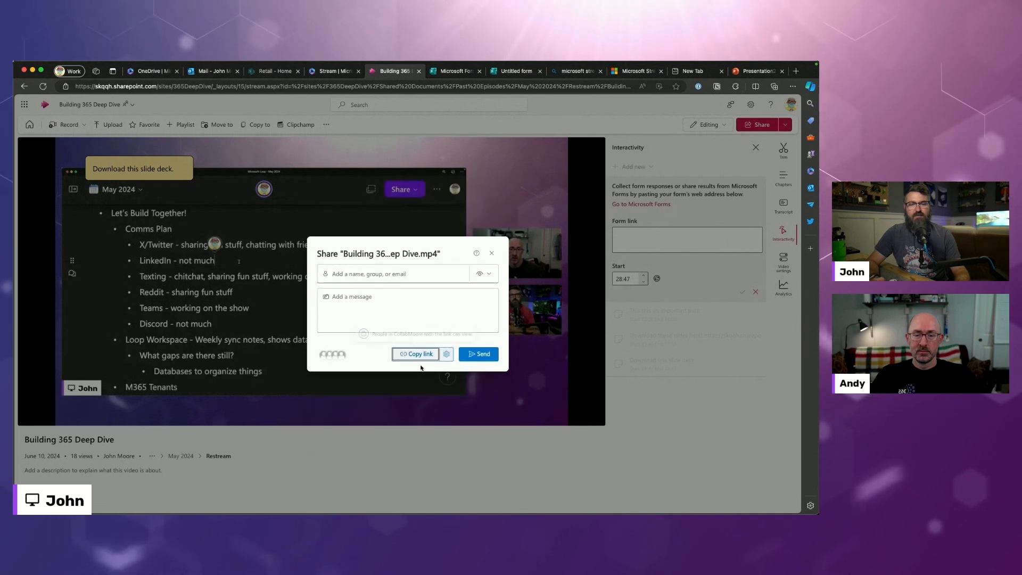
{"action": "left_click", "coordinate": [757, 70]}
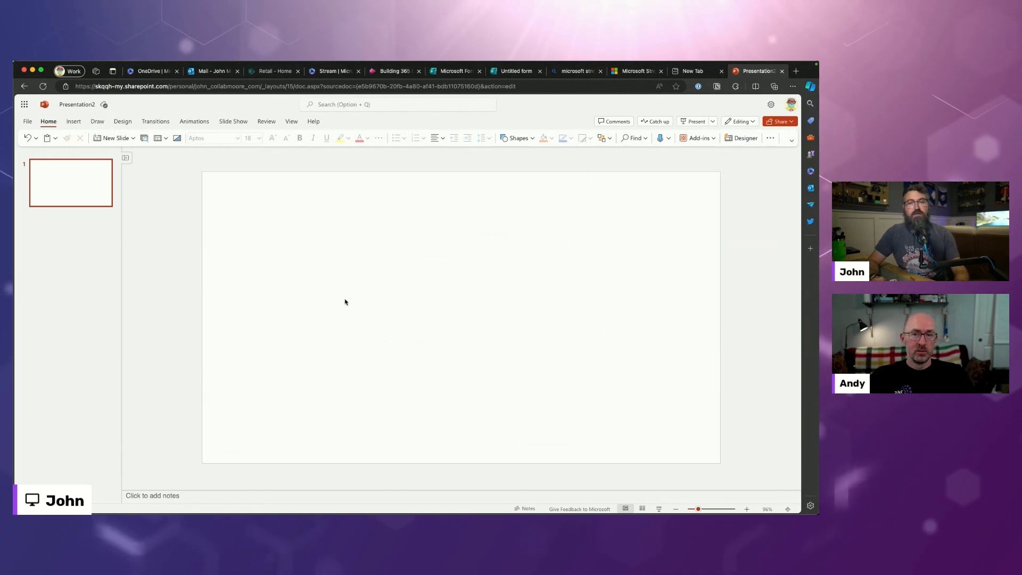
Insert the pasted Stream link as an online video on the slide and choose Present in Teams.
{"action": "left_click", "coordinate": [72, 121]}
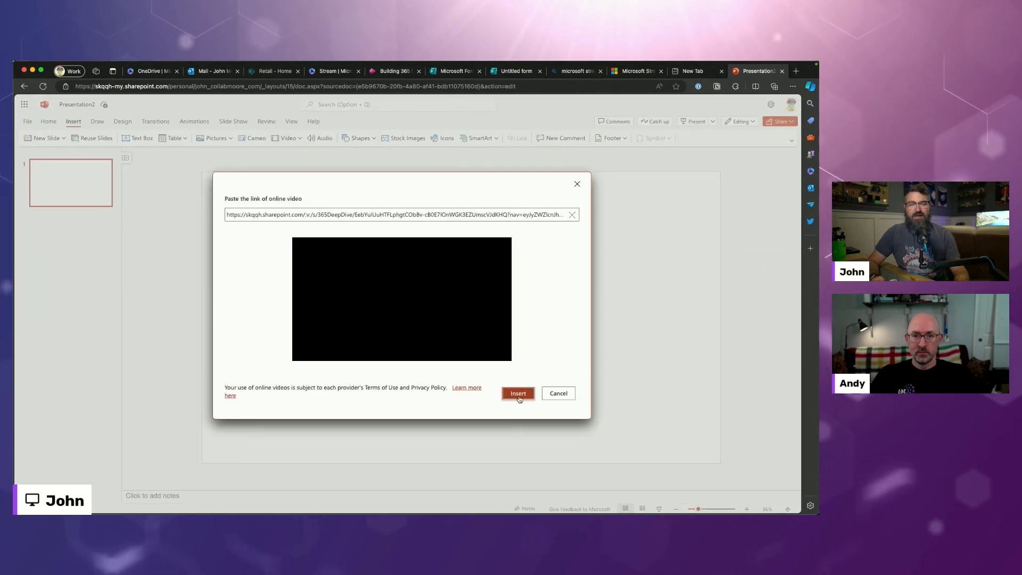
{"action": "left_click", "coordinate": [518, 394]}
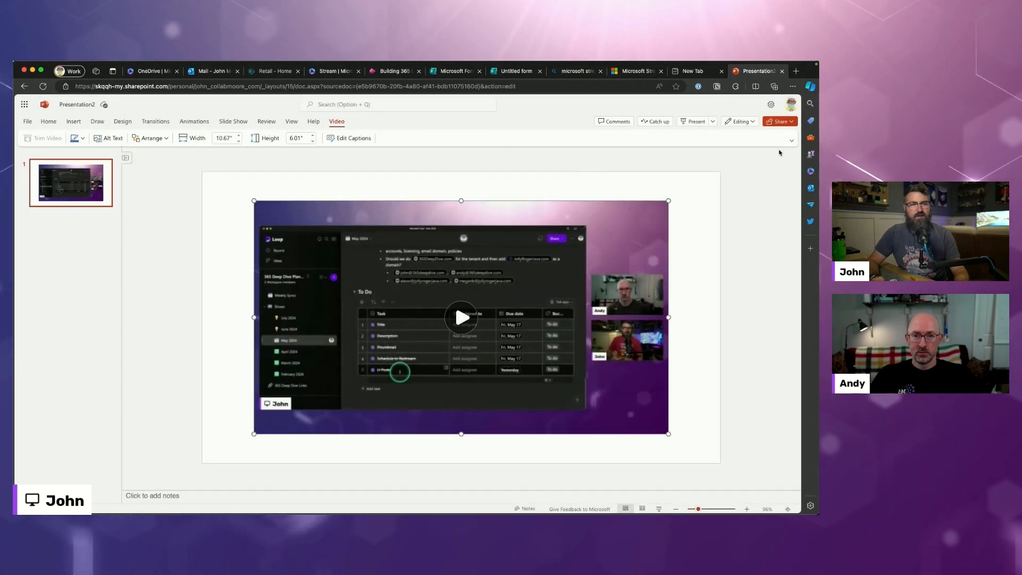
{"action": "left_click", "coordinate": [706, 120]}
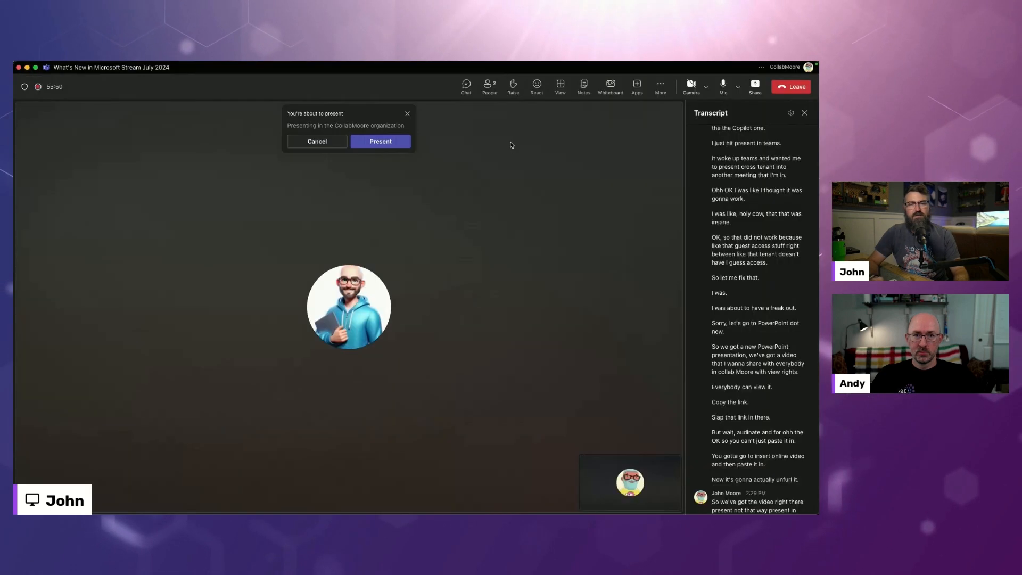
Confirm presenting to the meeting and switch to the presenter view with notes and thumbnails.
{"action": "left_click", "coordinate": [380, 141]}
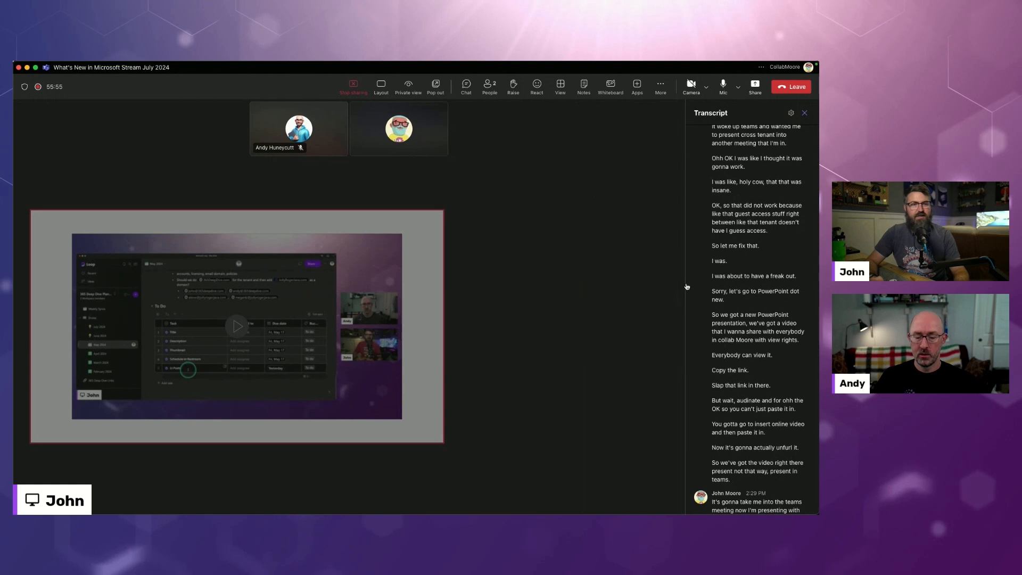
{"action": "left_click", "coordinate": [804, 113]}
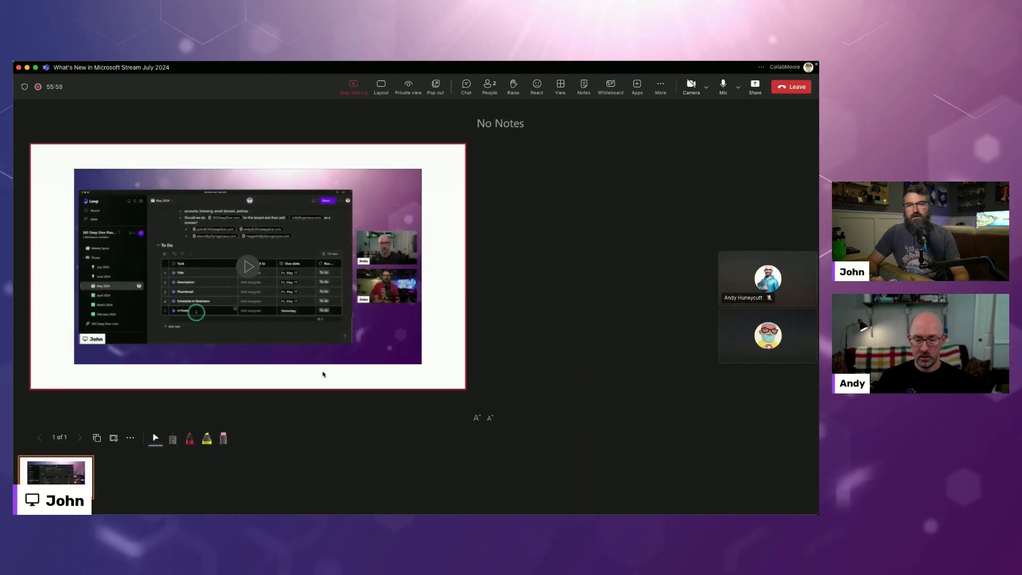
{"action": "mouse_move", "coordinate": [352, 371]}
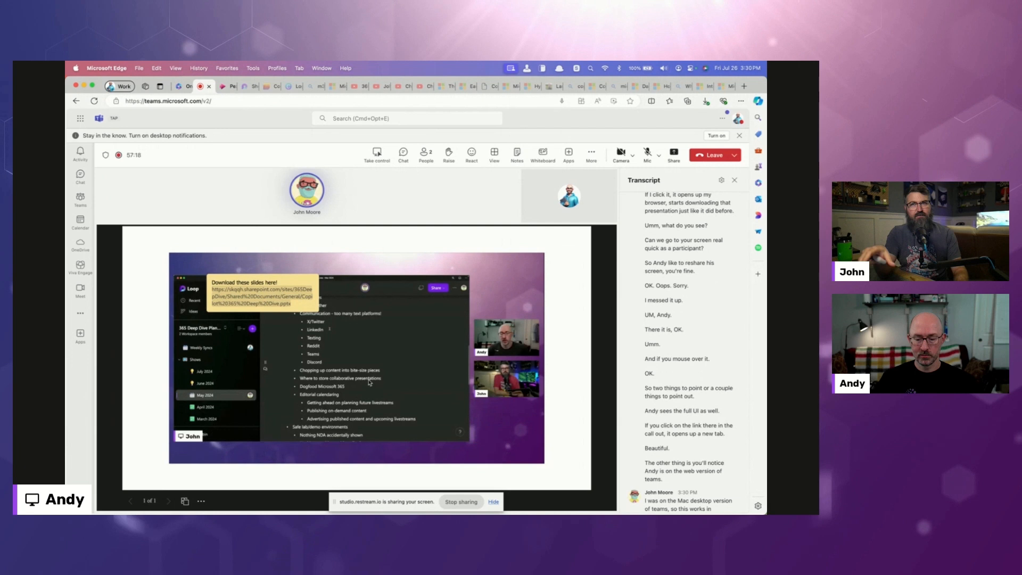
Show the attendee's More options menu under the shared slide: Magnify, High contrast, Translate slides.
{"action": "left_click", "coordinate": [200, 500]}
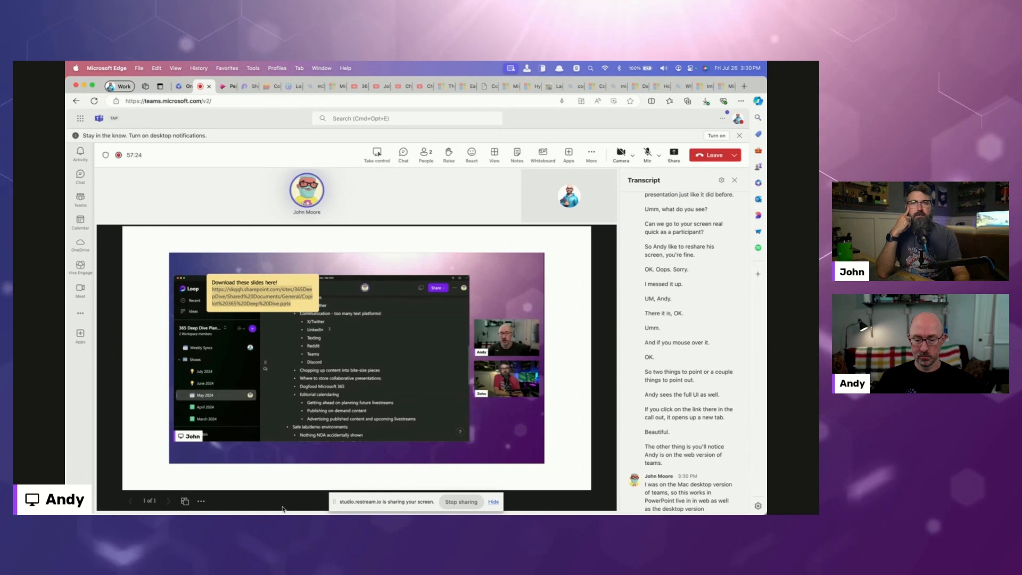
{"action": "left_click", "coordinate": [200, 501]}
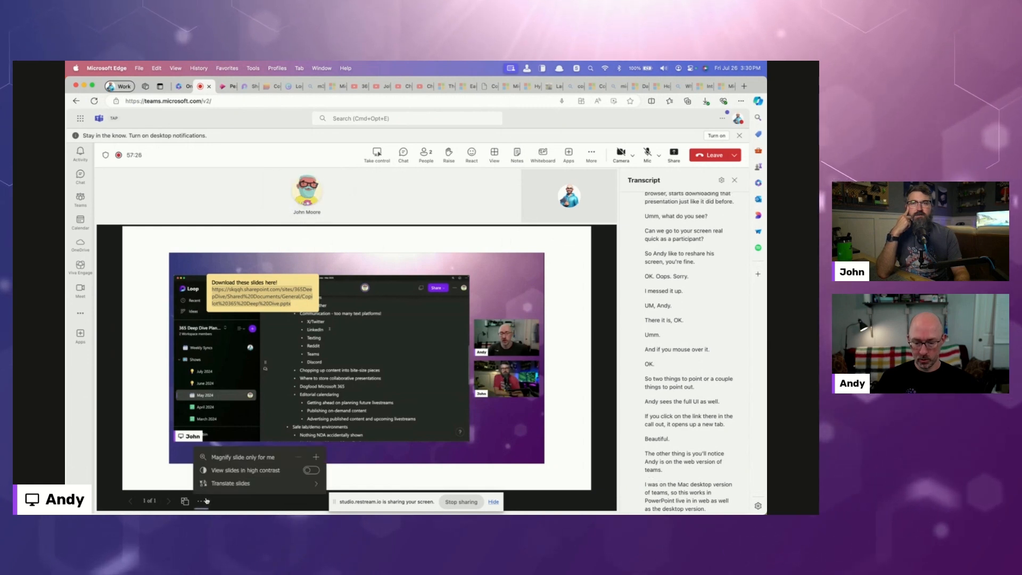
{"action": "left_click", "coordinate": [230, 484]}
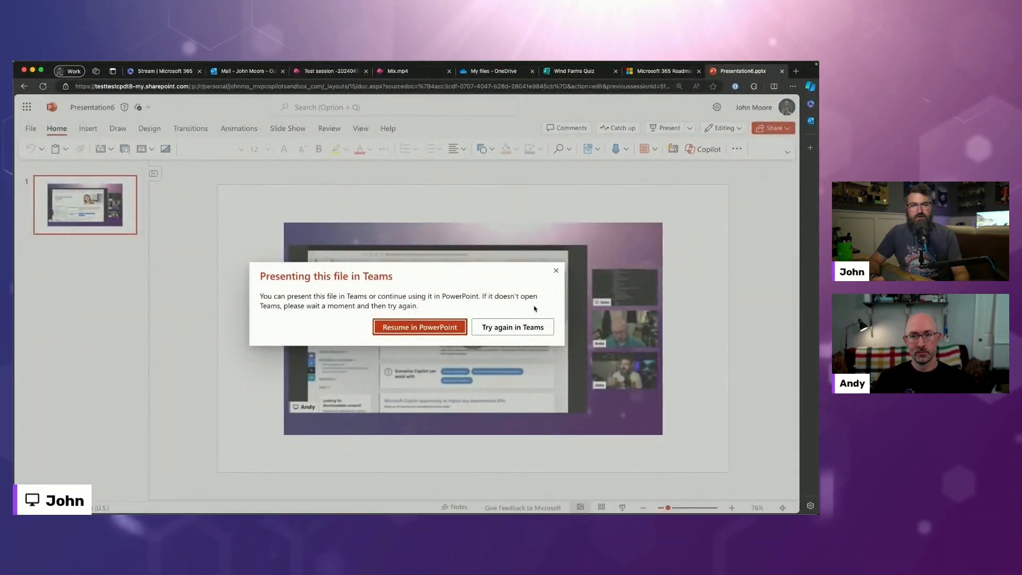
Resume editing in PowerPoint, deselect the video, and switch to the Microsoft Stream documentation page.
{"action": "left_click", "coordinate": [419, 327]}
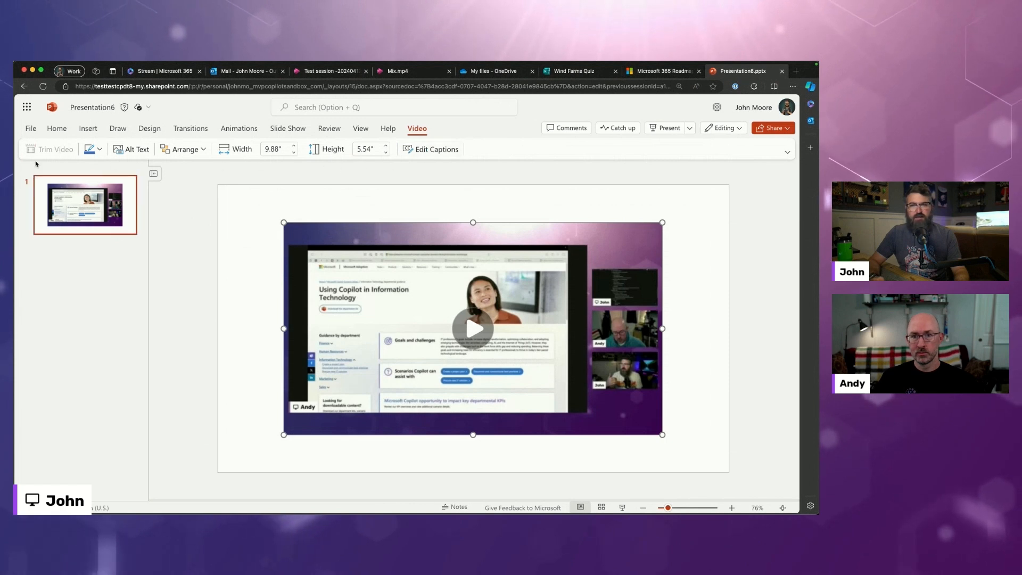
{"action": "mouse_move", "coordinate": [668, 210]}
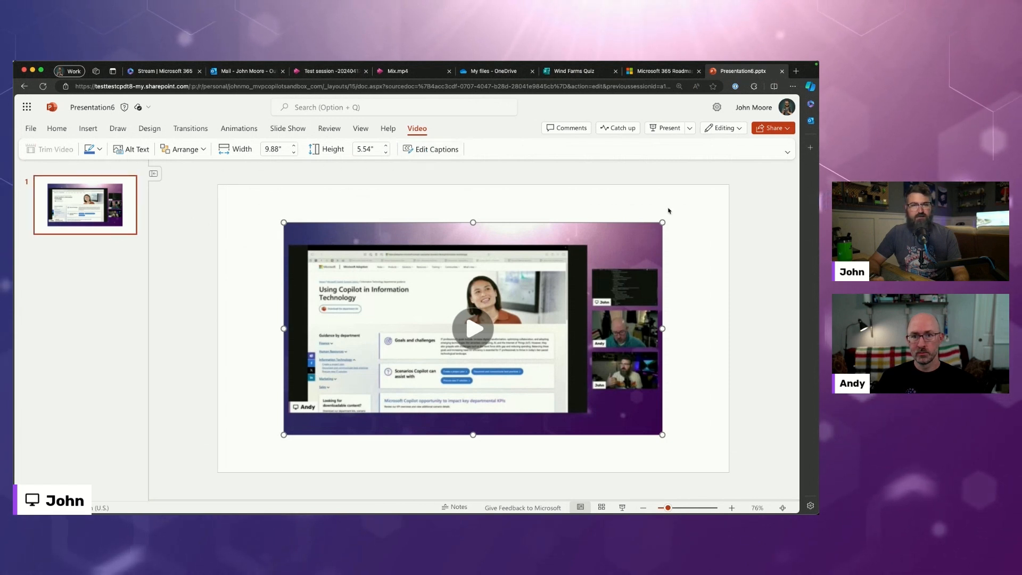
{"action": "left_click", "coordinate": [724, 128]}
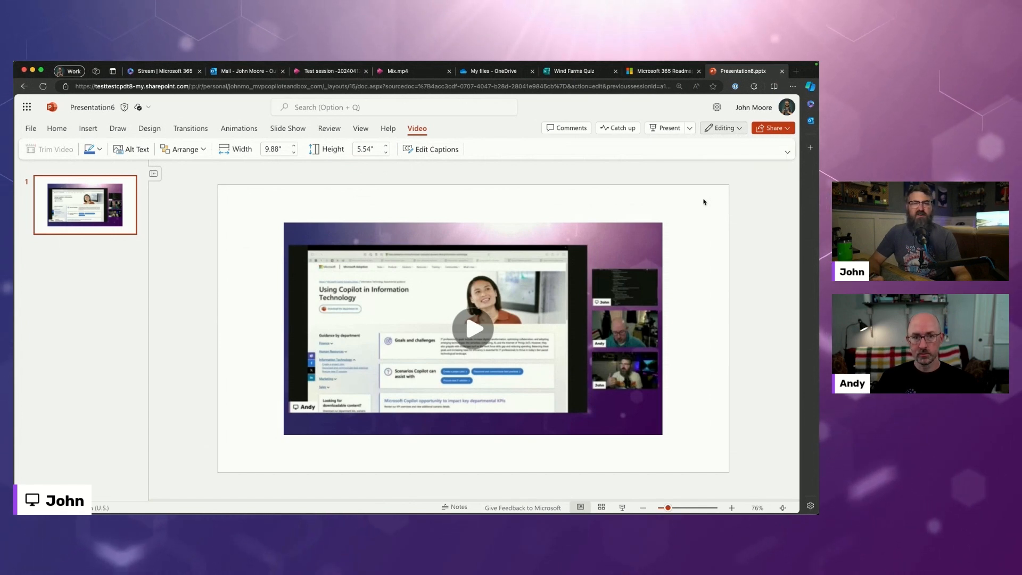
{"action": "left_click", "coordinate": [749, 71]}
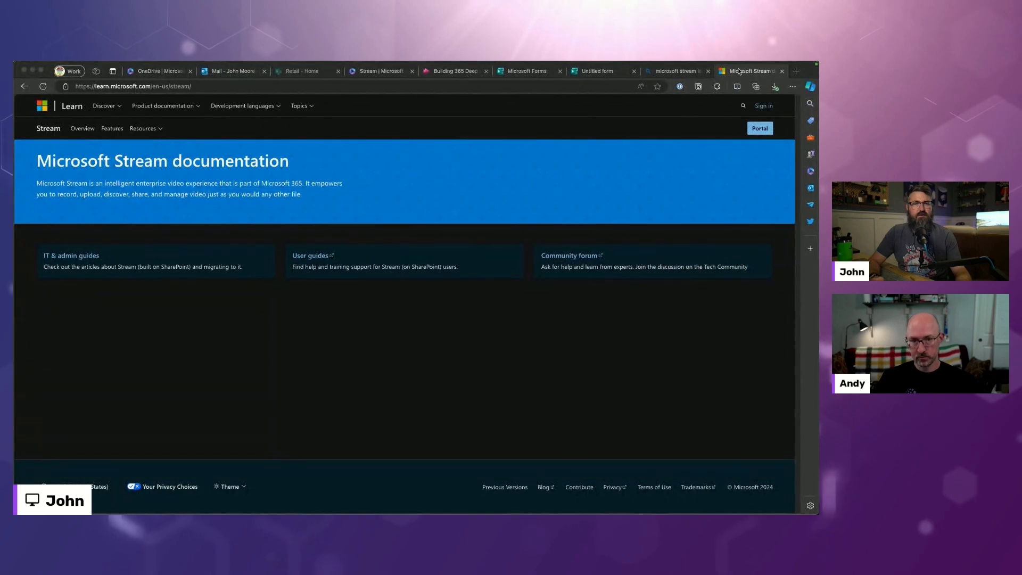
Return to Presentation2 and open it in the desktop PowerPoint app via Editing > Open in Desktop App.
{"action": "left_click", "coordinate": [677, 70]}
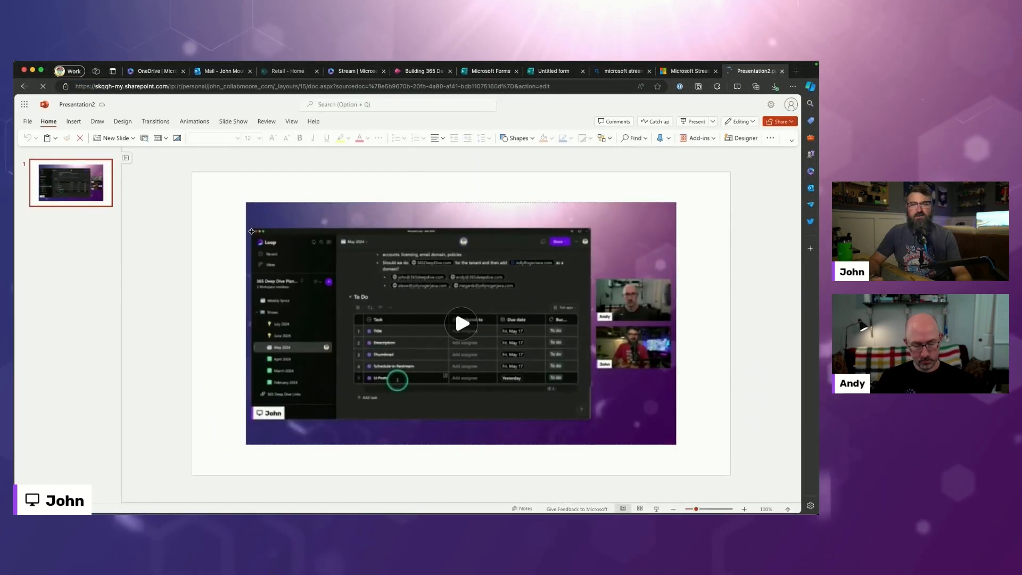
{"action": "left_click", "coordinate": [461, 324]}
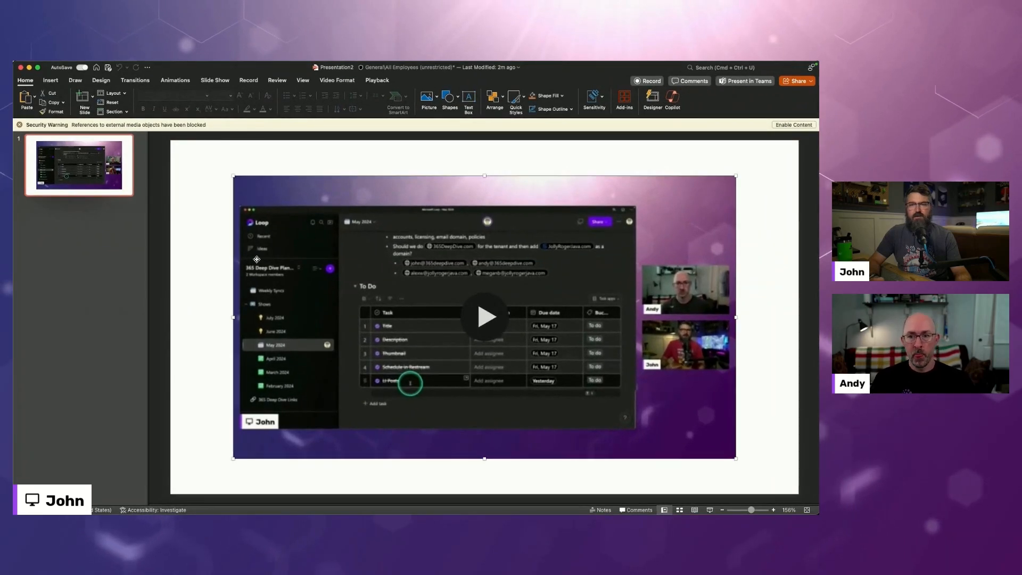
Show the video's Playback Start choices: In Click Sequence, Automatically, When Clicked On.
{"action": "left_click", "coordinate": [377, 80]}
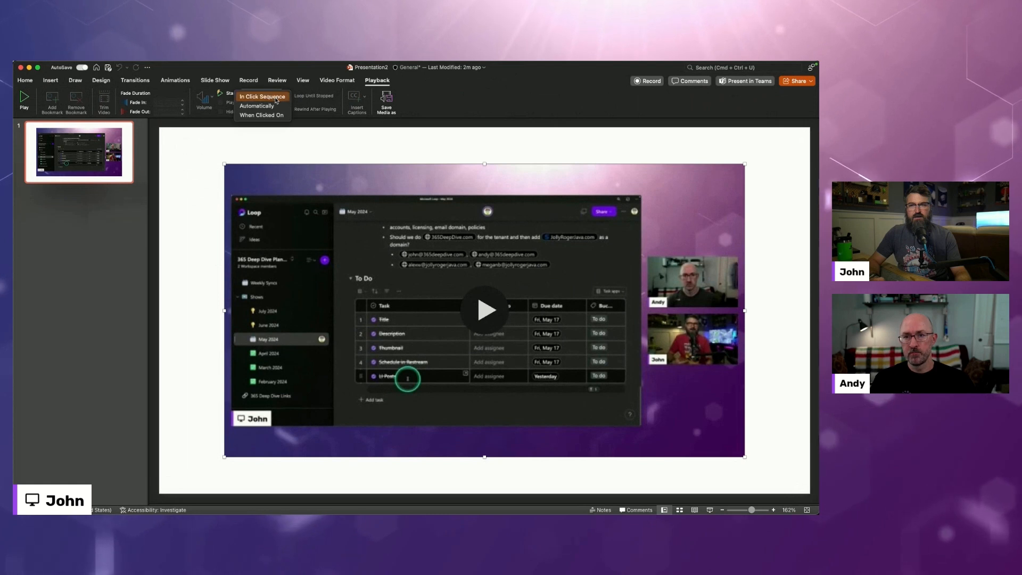
{"action": "mouse_move", "coordinate": [262, 115]}
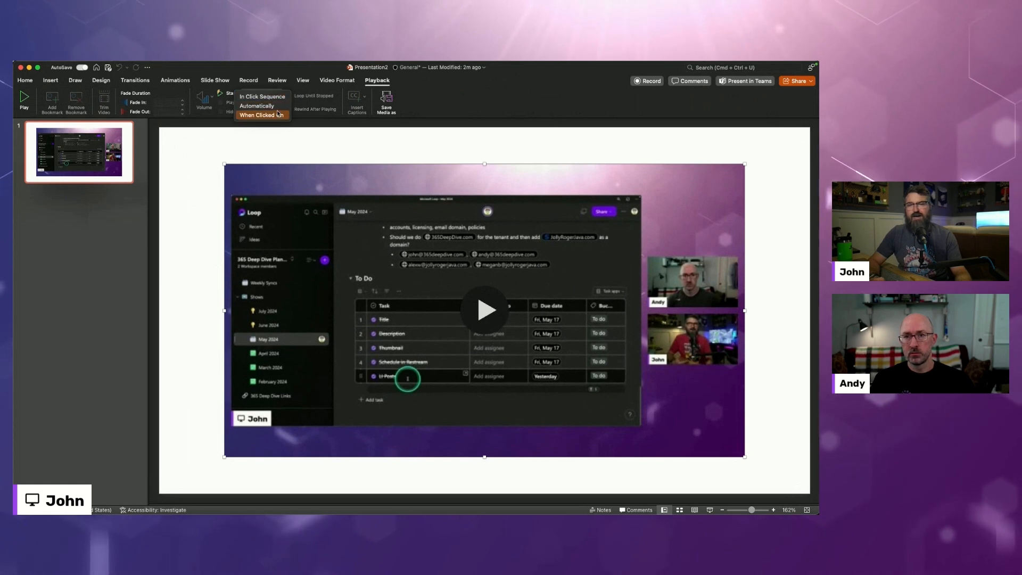
{"action": "mouse_move", "coordinate": [273, 106]}
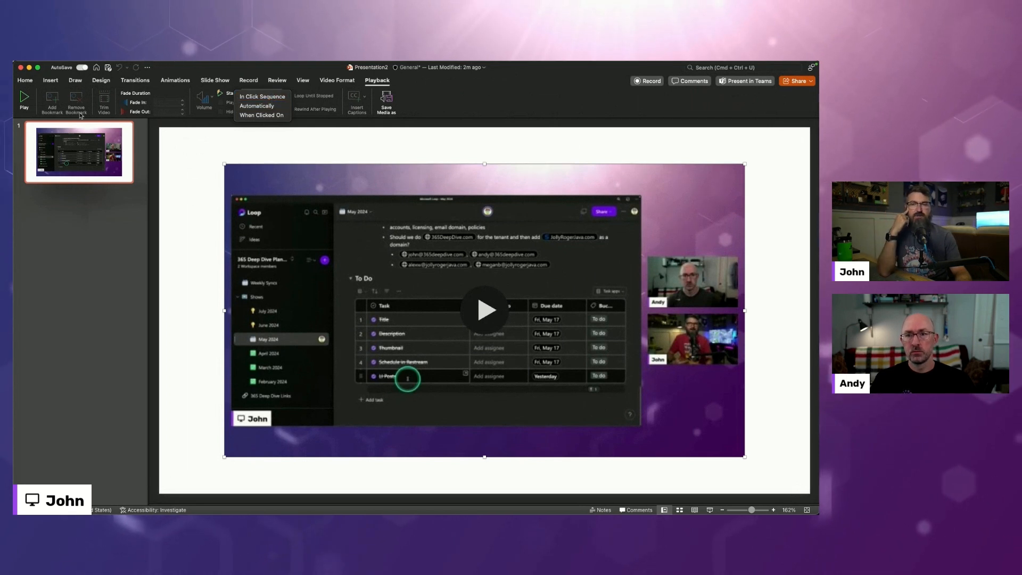
{"action": "mouse_move", "coordinate": [189, 146]}
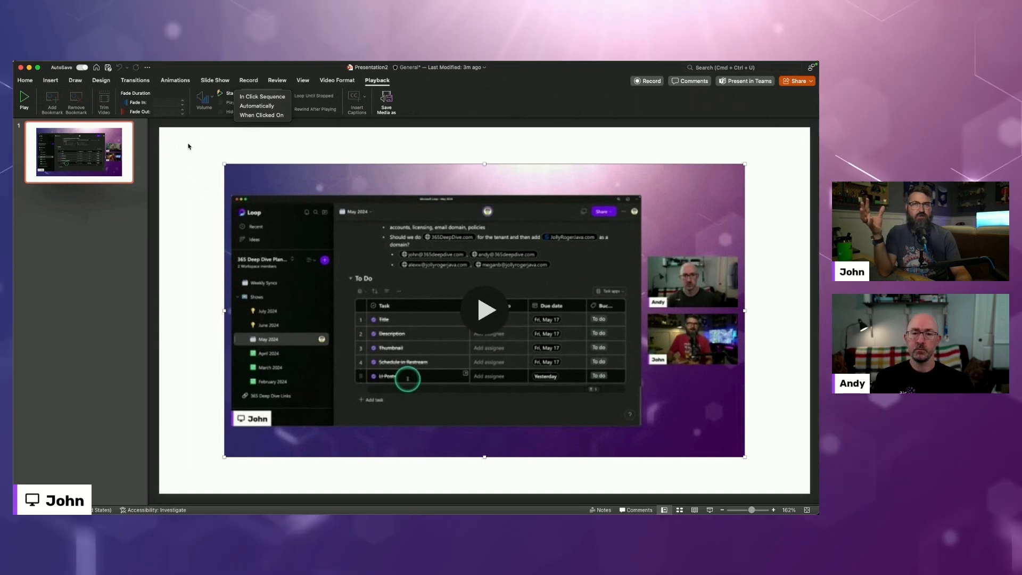